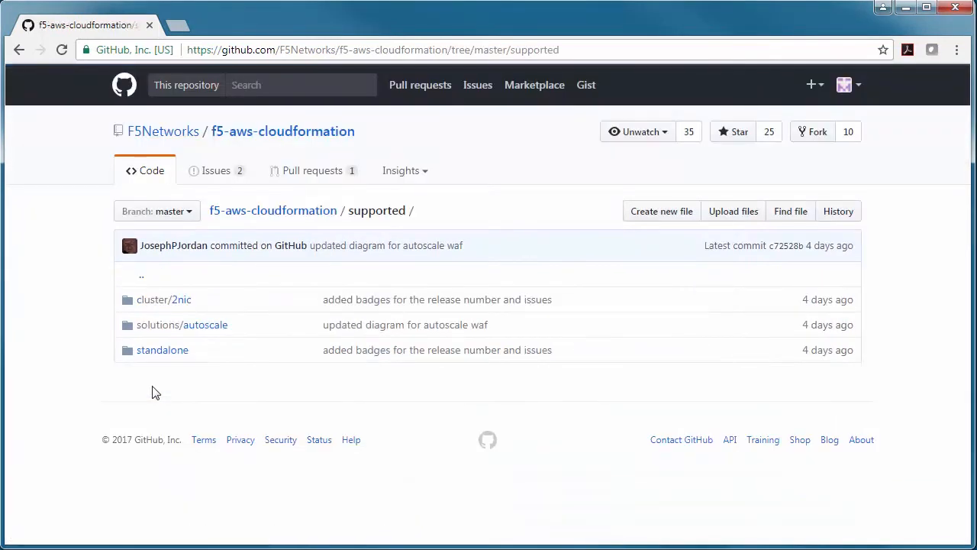
Step: Launch the F5 solutions/autoscale/waf template into CloudFormation and accept it on Select Template
left_click(182, 325)
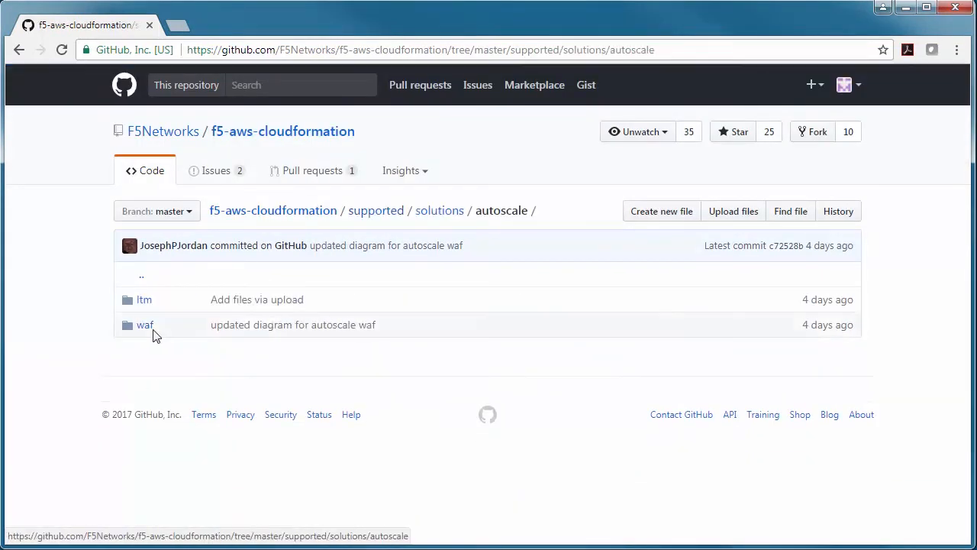
left_click(145, 324)
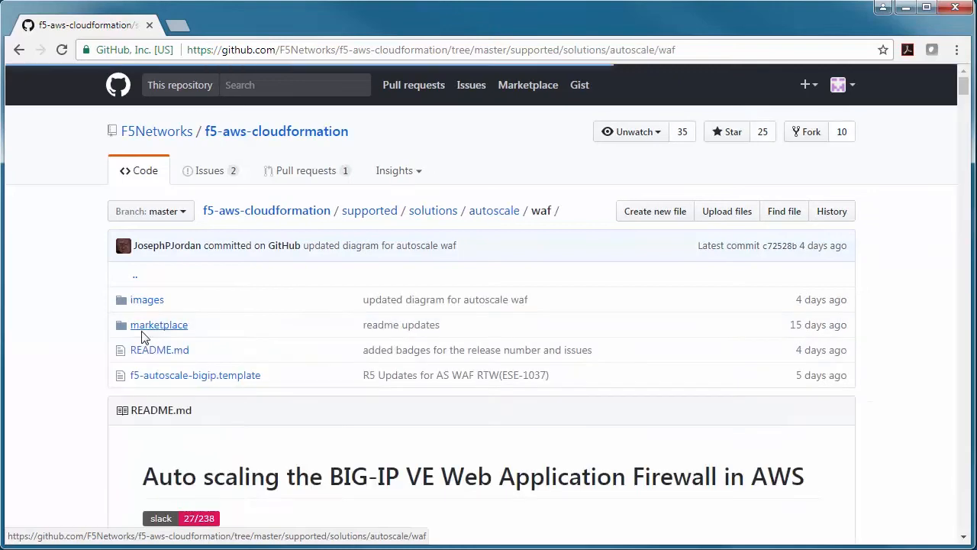
scroll("down", 3)
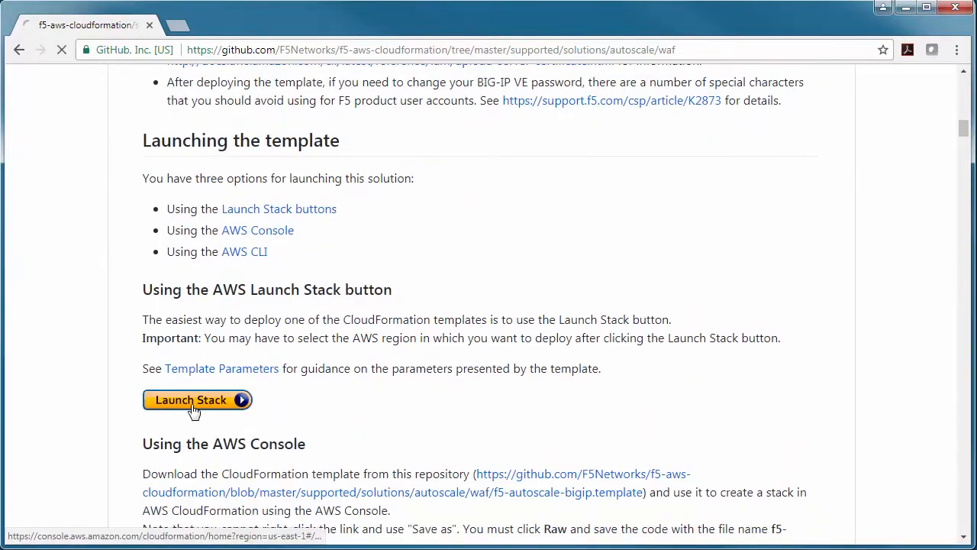
left_click(190, 400)
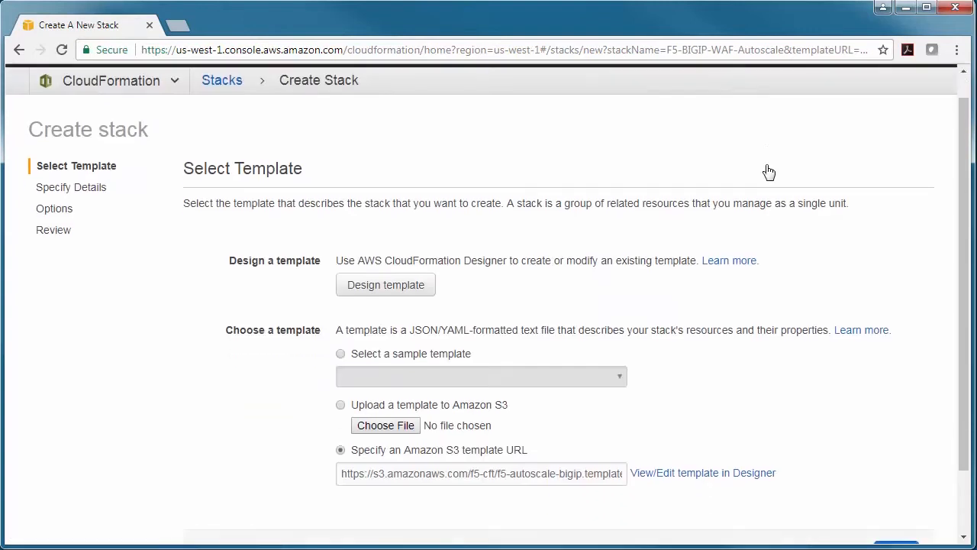
scroll("down", 3)
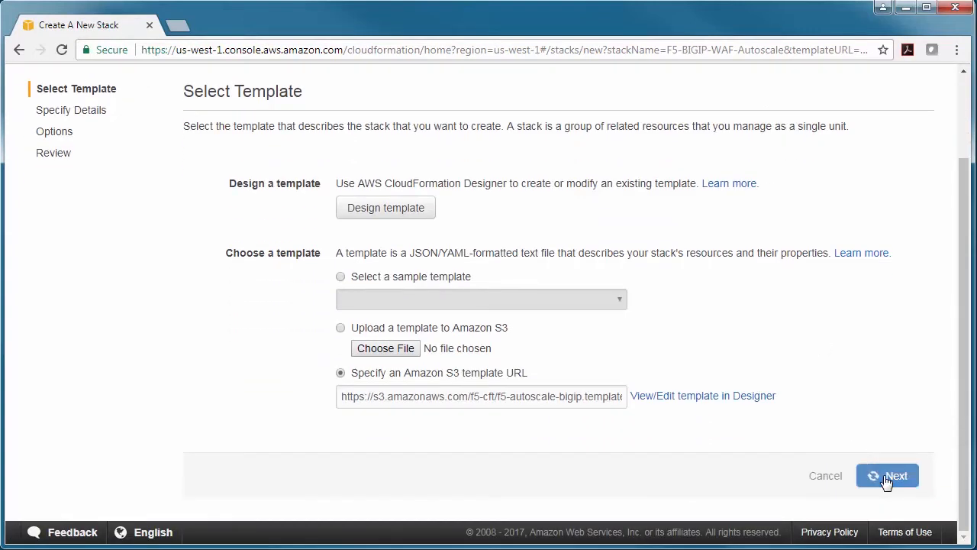
left_click(887, 475)
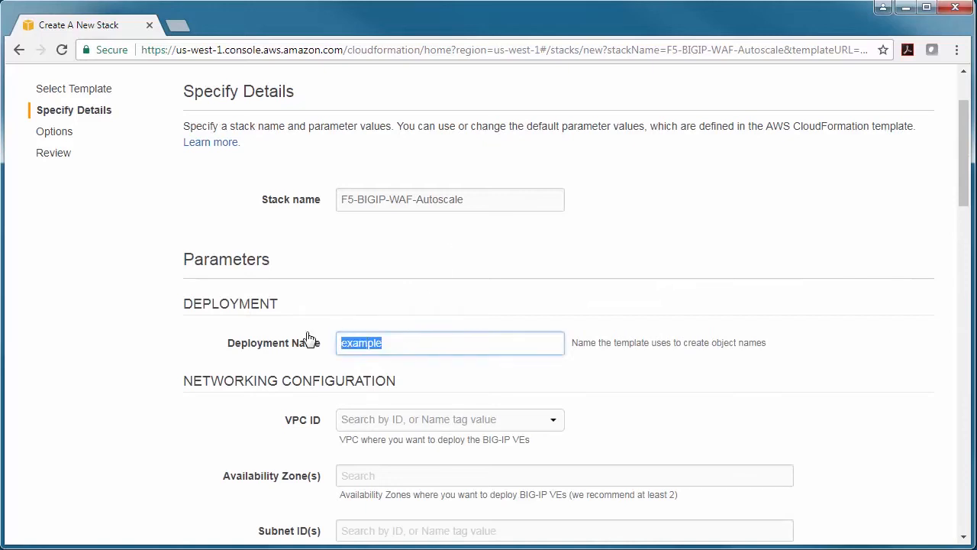
Step: Name the deployment SelhornBIGIP, choose SelhornVPC, and add zones us-west-1a/1c with subnets
type("SelhornBIGIP")
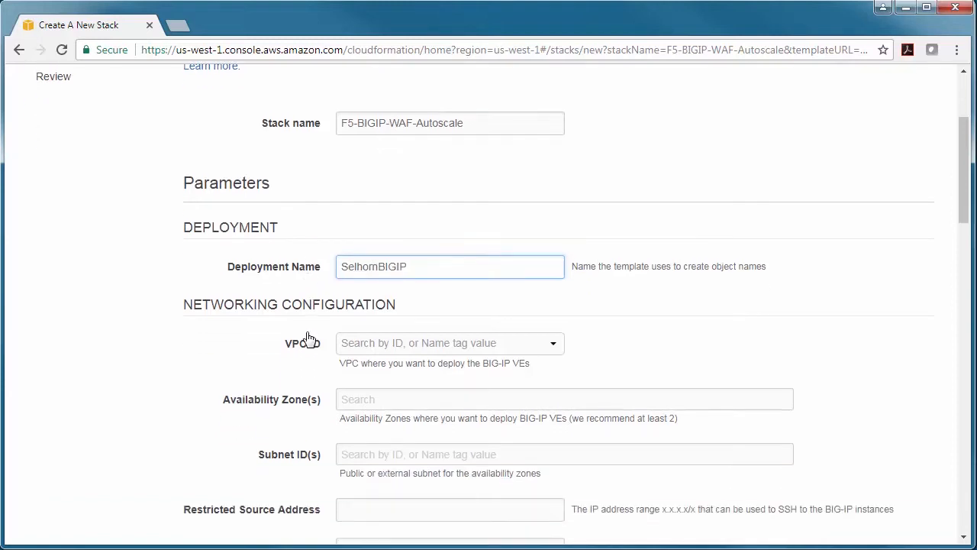
left_click(449, 343)
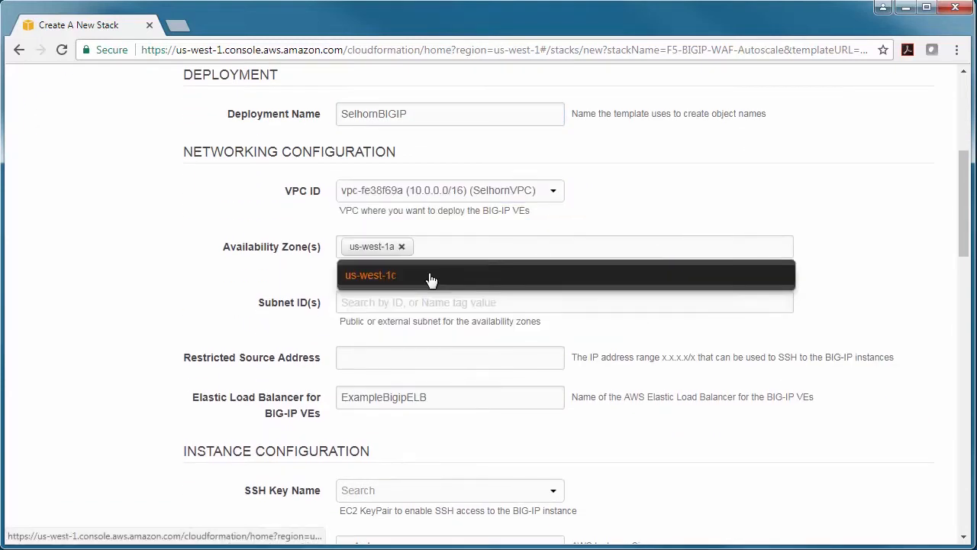
left_click(370, 275)
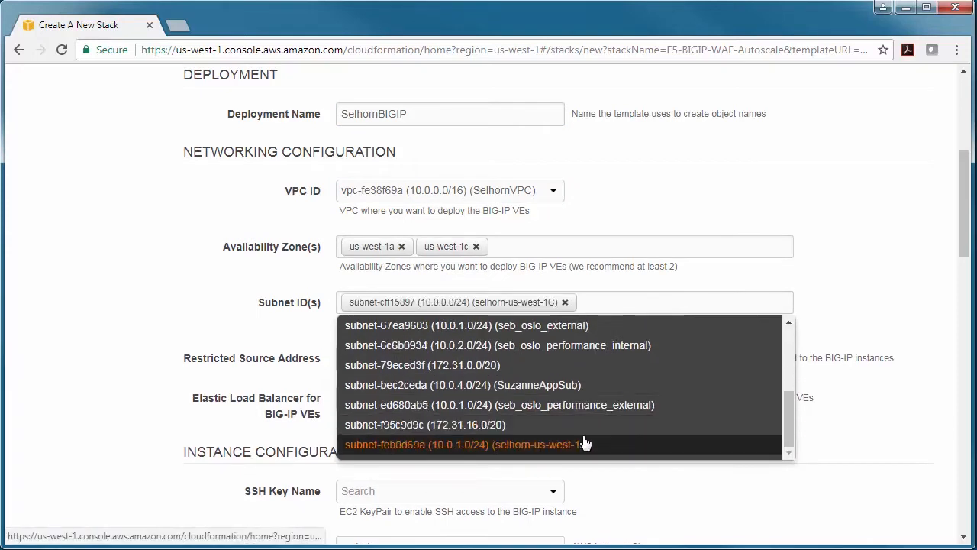
left_click(463, 444)
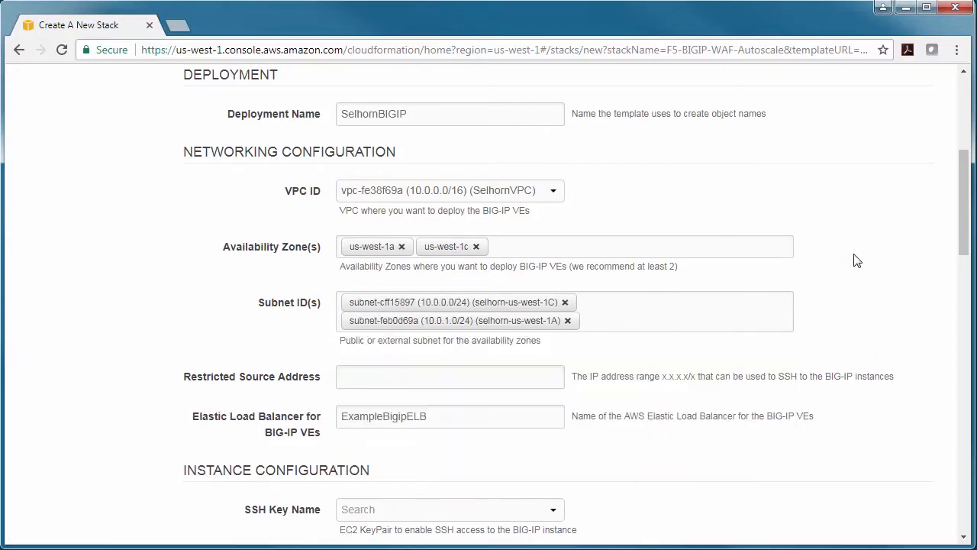
Step: Set the Restricted Source Address for SSH to 0.0.0.0/0
left_click(450, 376)
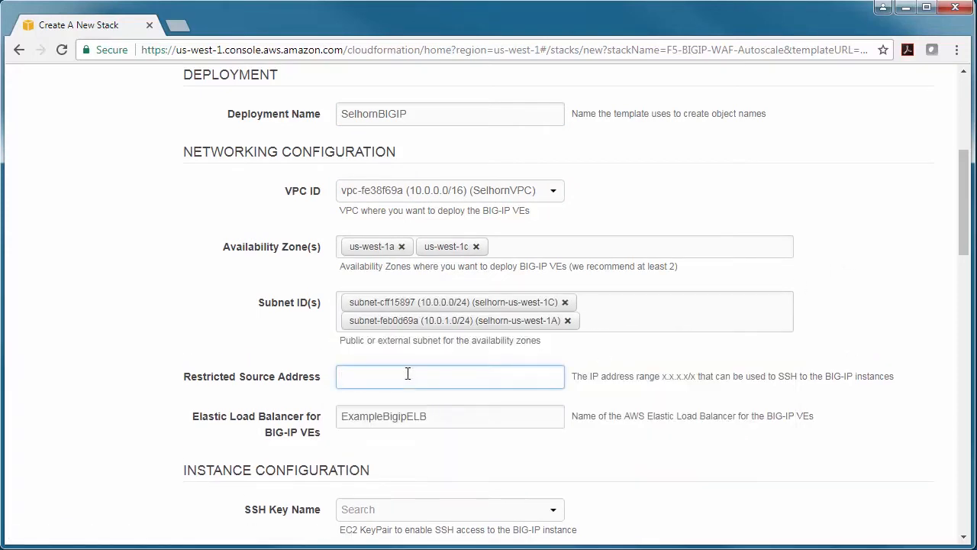
type("0.0.0.0")
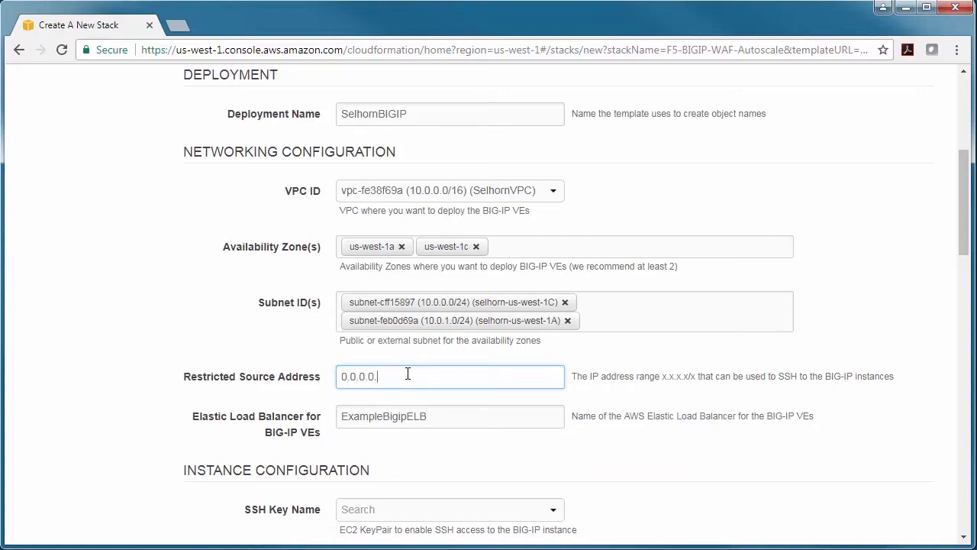
type("/0")
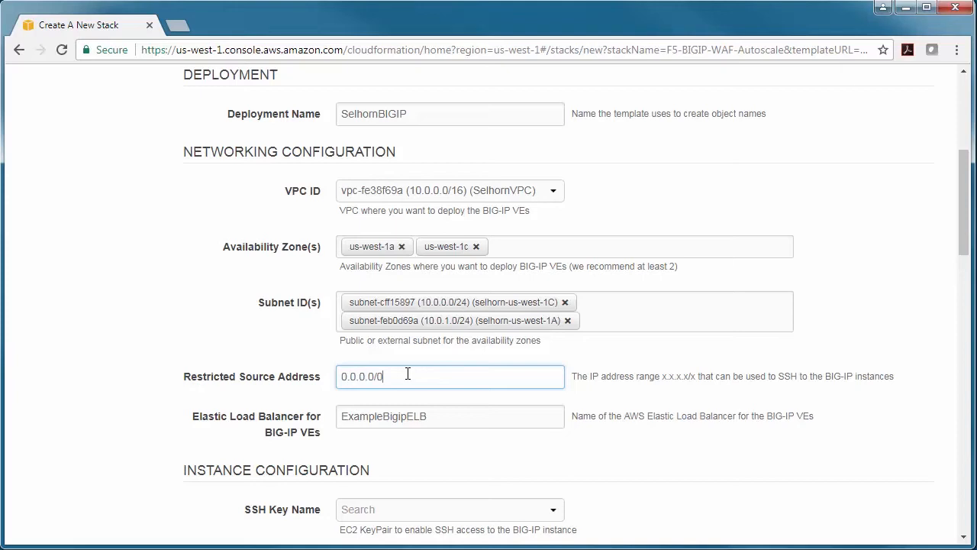
scroll("down", 3)
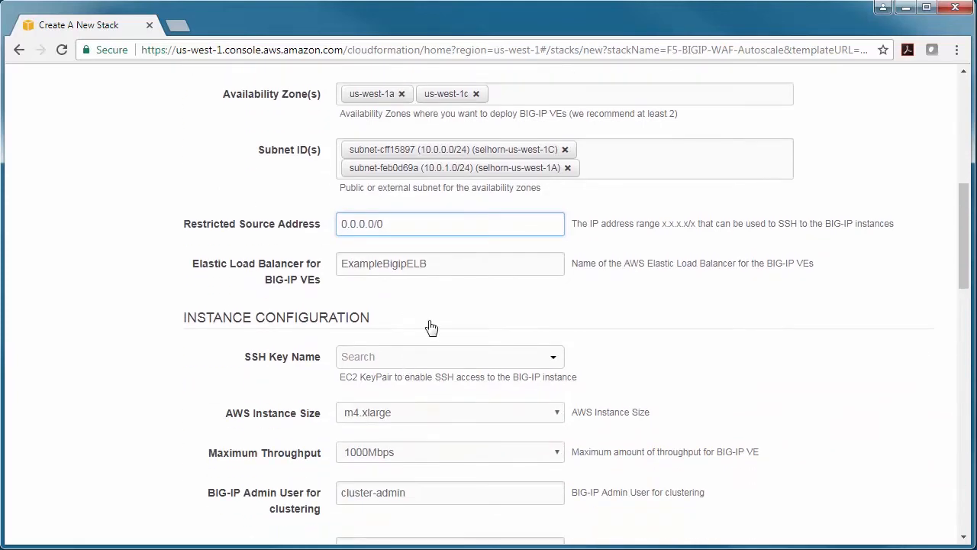
Step: Enter SelhornELB as the Elastic Load Balancer name and choose the selcali key
type("Selhor")
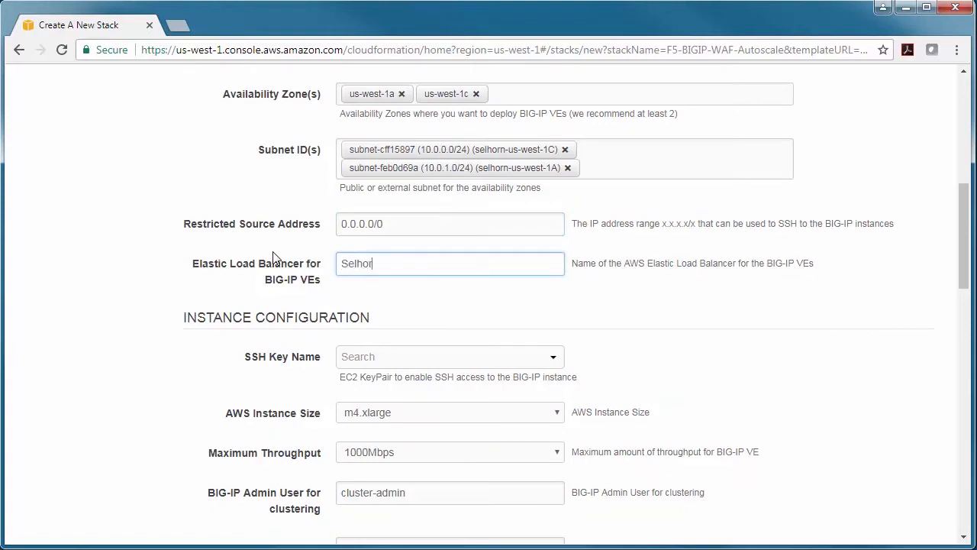
type("nELB")
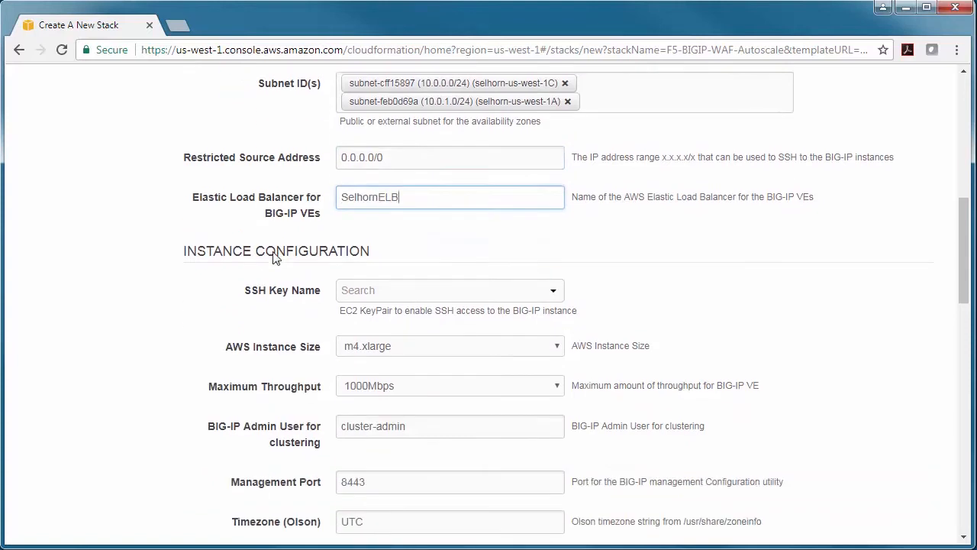
scroll("down", 3)
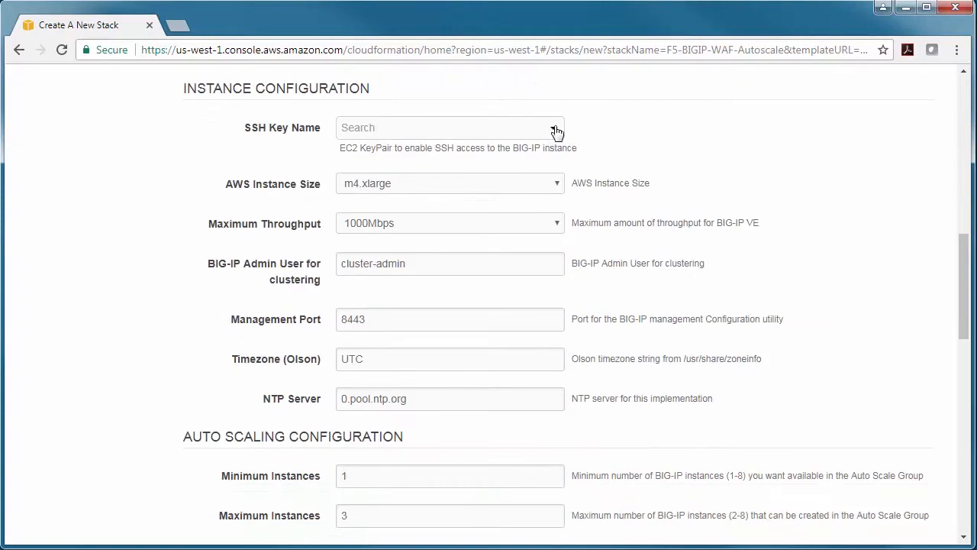
left_click(451, 127)
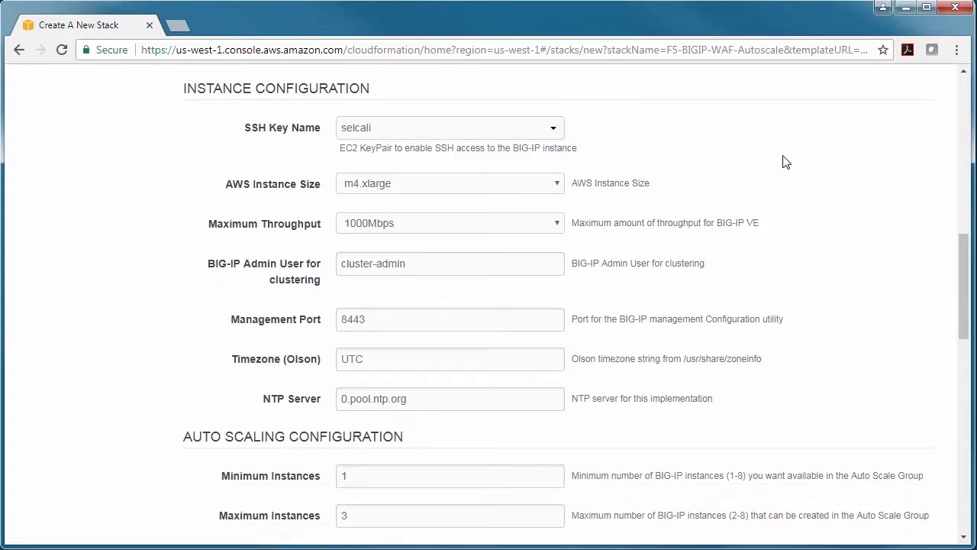
Step: Set Scale Down Bytes Threshold 100, Scale Up Bytes Threshold 350, and a notification email
scroll("down", 3)
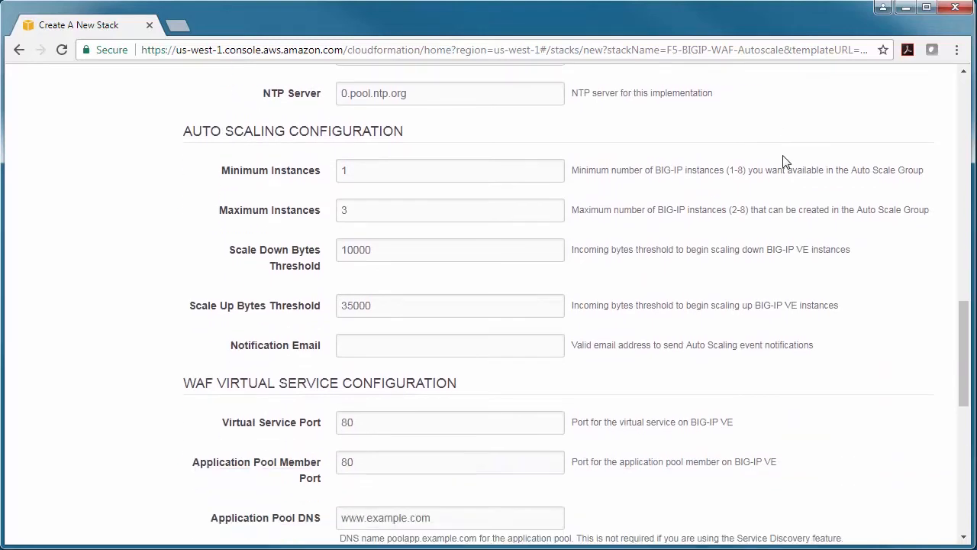
double_click(364, 249)
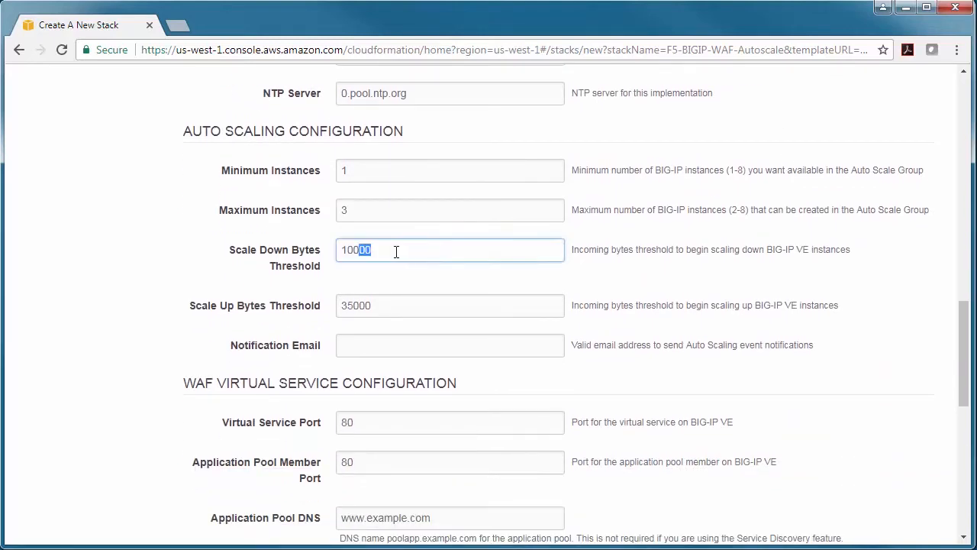
left_click(450, 306)
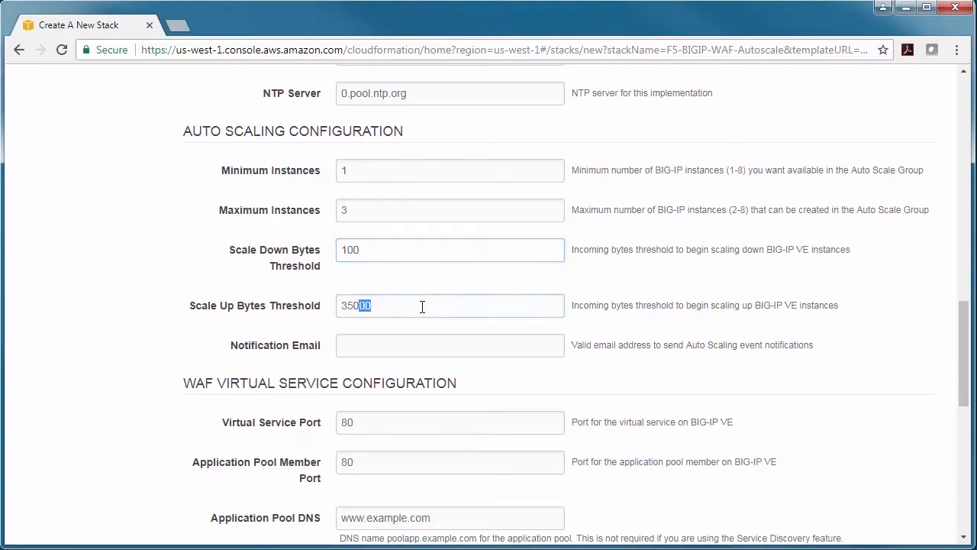
left_click(450, 346)
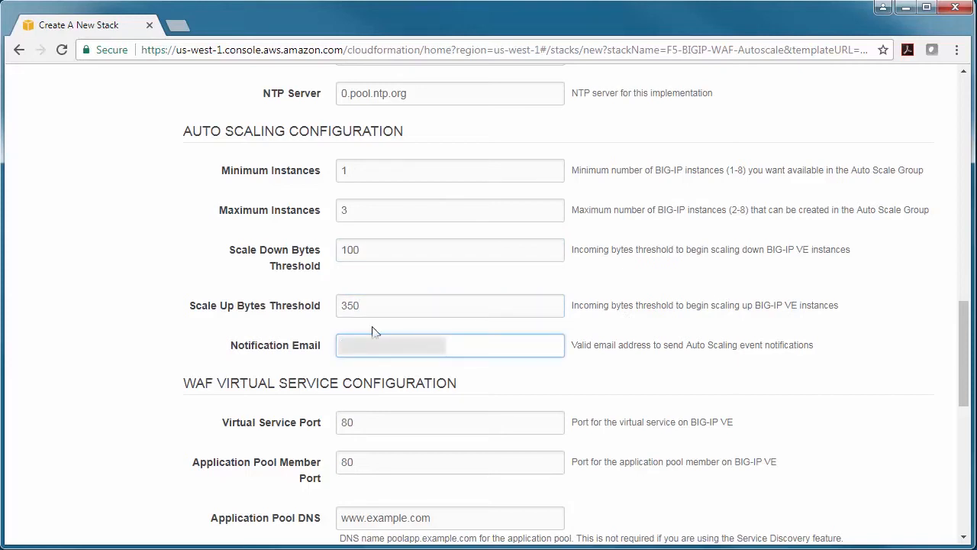
scroll("down", 3)
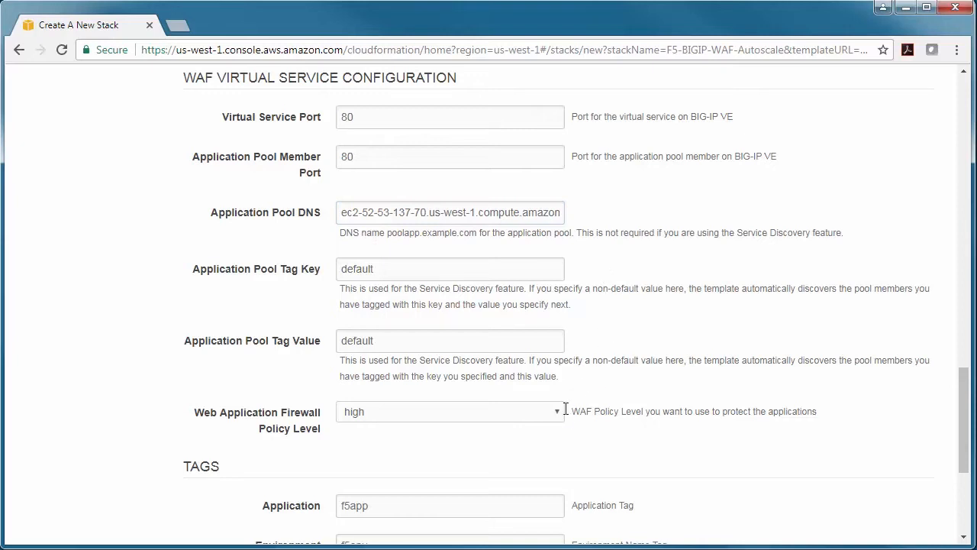
Step: Set the Web Application Firewall Policy Level to high and submit the parameters
left_click(449, 412)
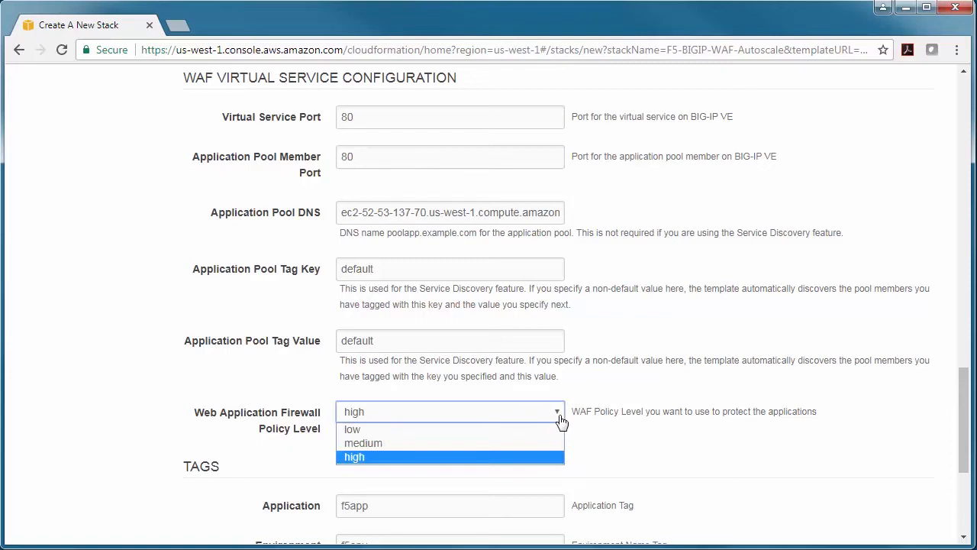
left_click(354, 456)
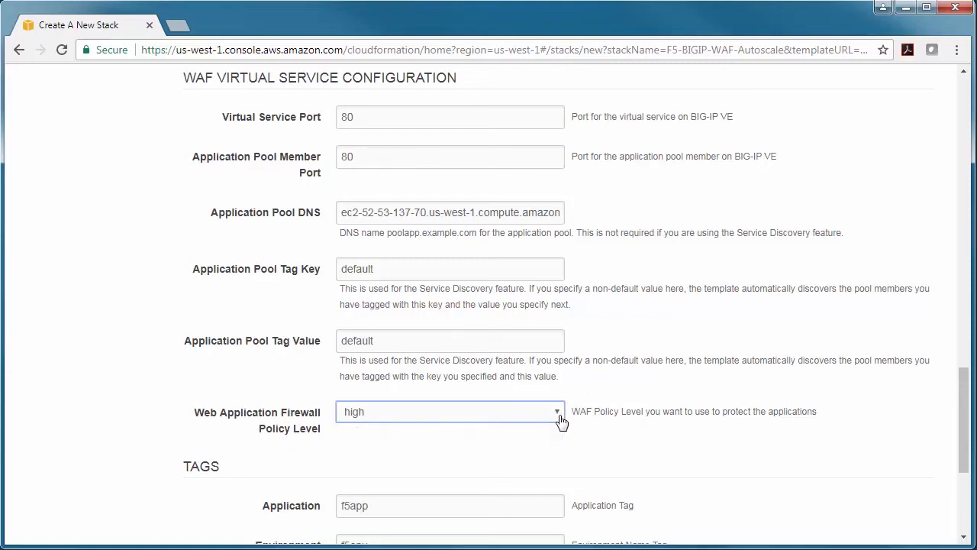
scroll("down", 3)
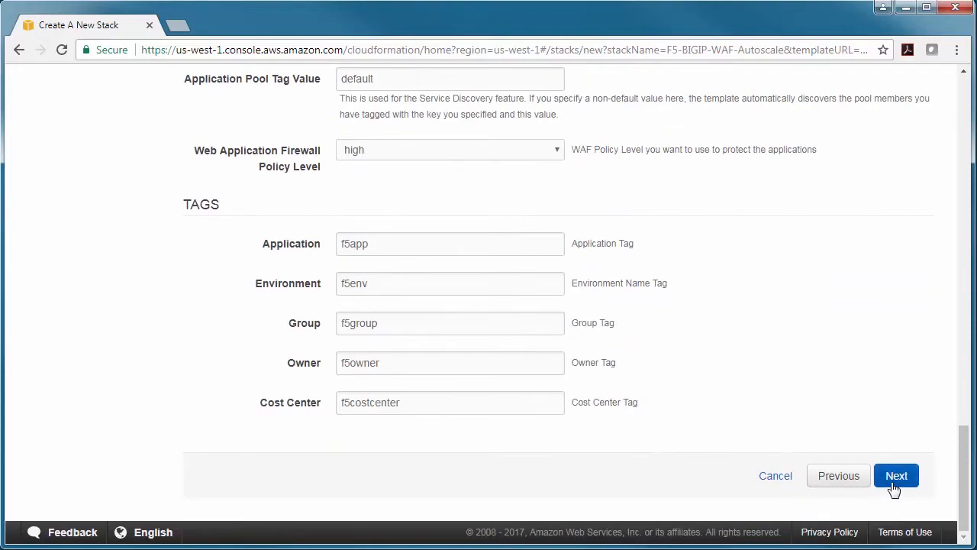
left_click(896, 475)
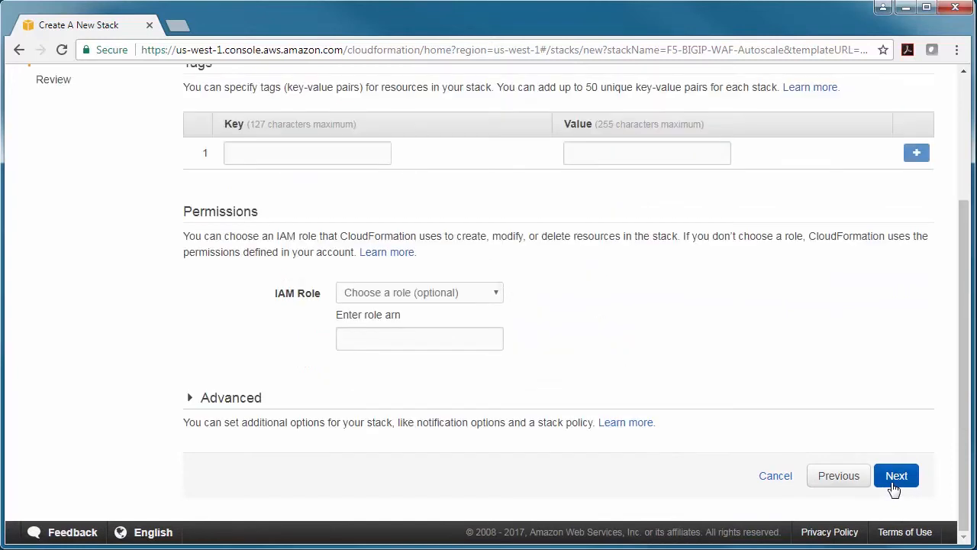
Step: Skip stack options, check the IAM acknowledgement on Review, and submit stack creation
left_click(897, 475)
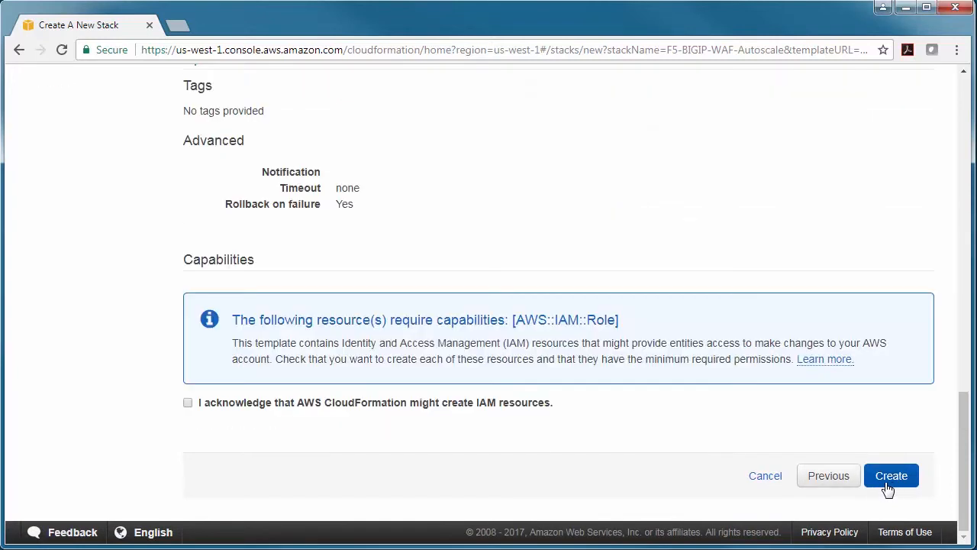
left_click(188, 402)
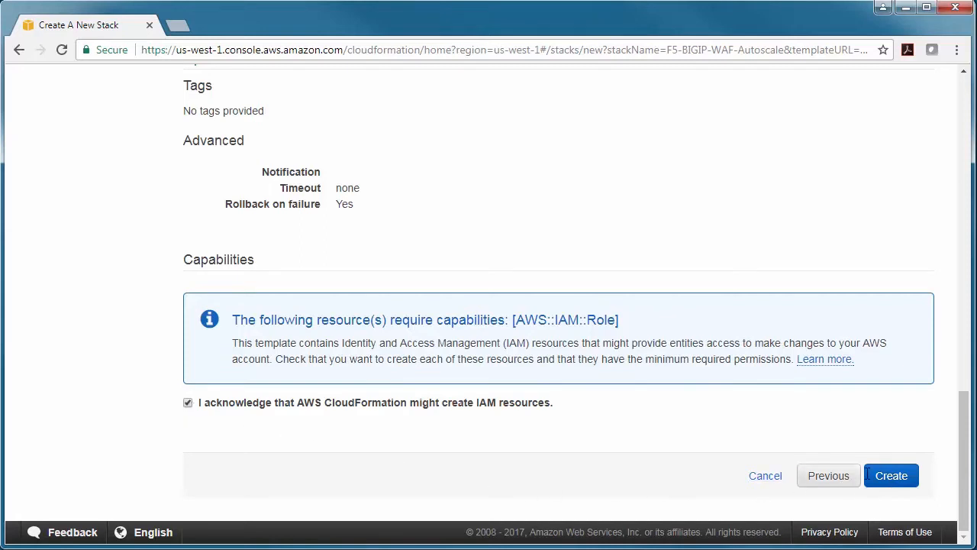
left_click(891, 475)
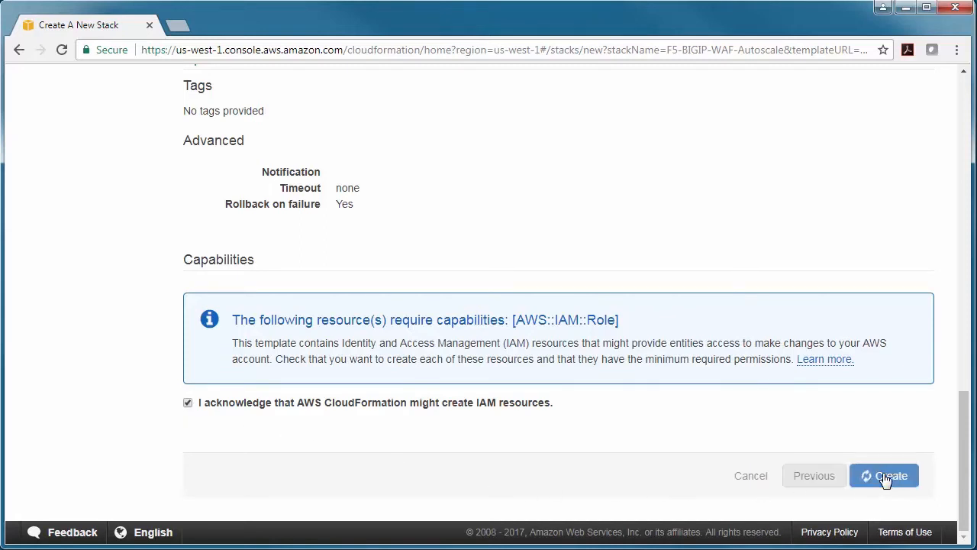
Step: Refresh F5-BIGIP-WAF-Autoscale events until CREATE_COMPLETE, then bring up the Services list
left_click(884, 475)
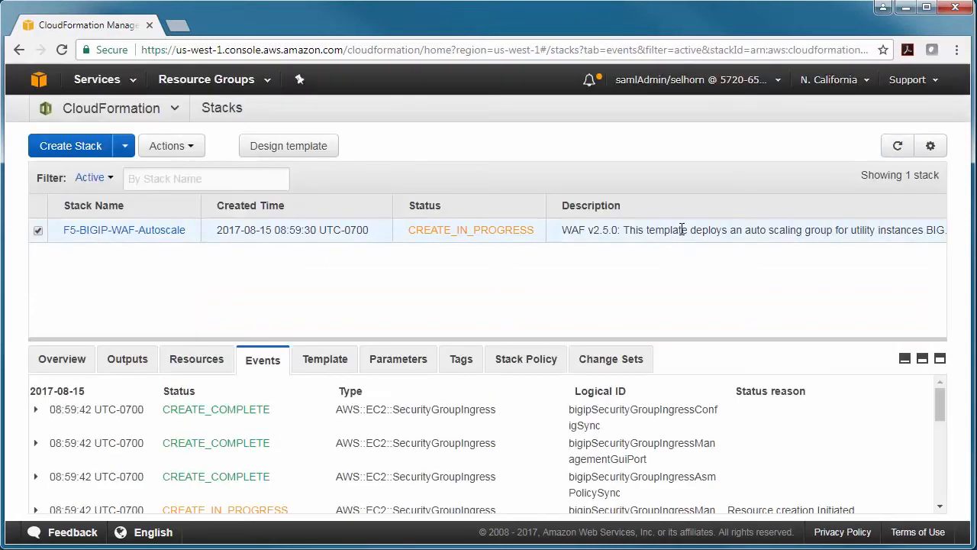
mouse_move(740, 278)
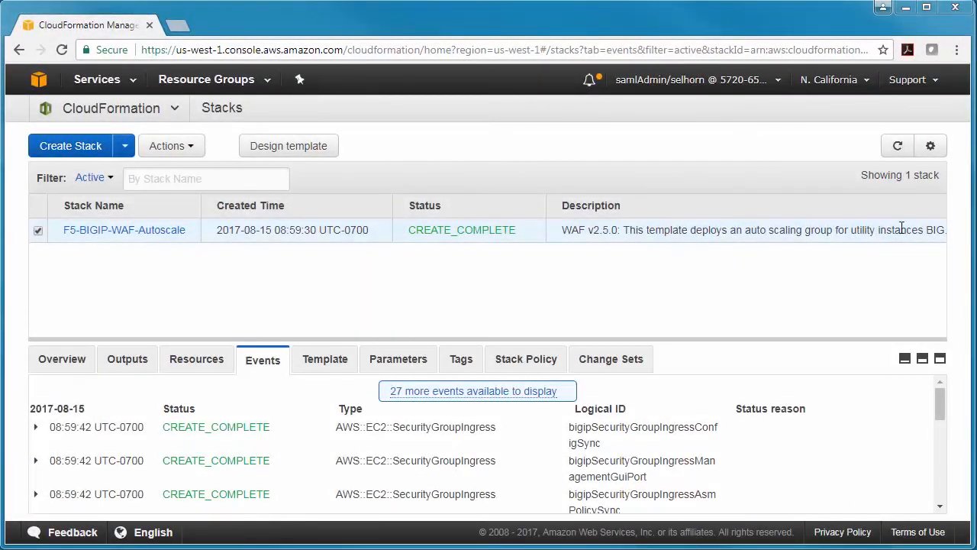
left_click(898, 145)
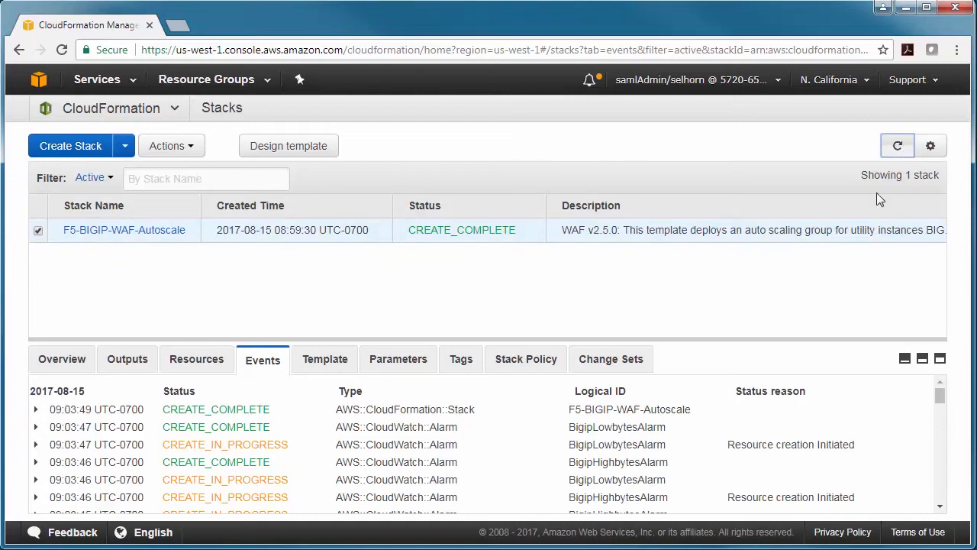
mouse_move(873, 208)
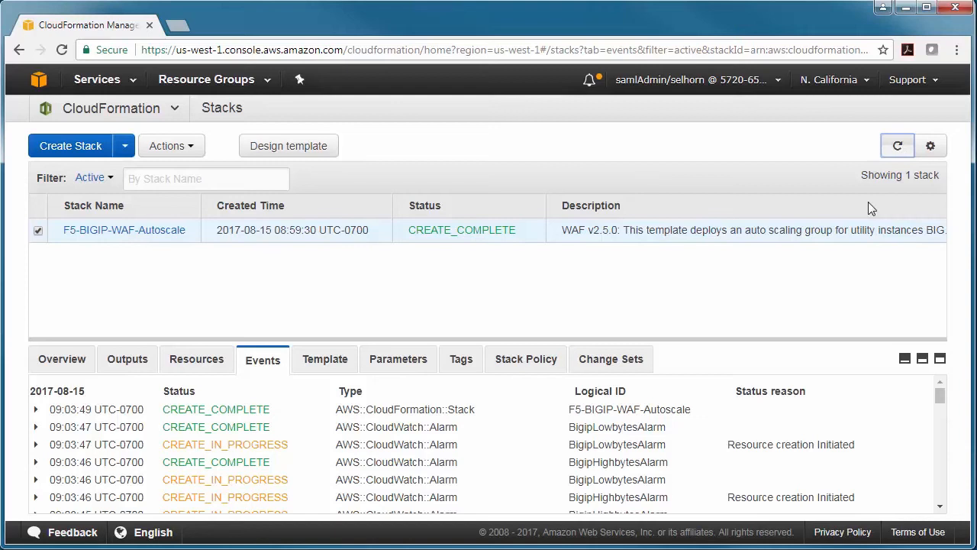
left_click(96, 79)
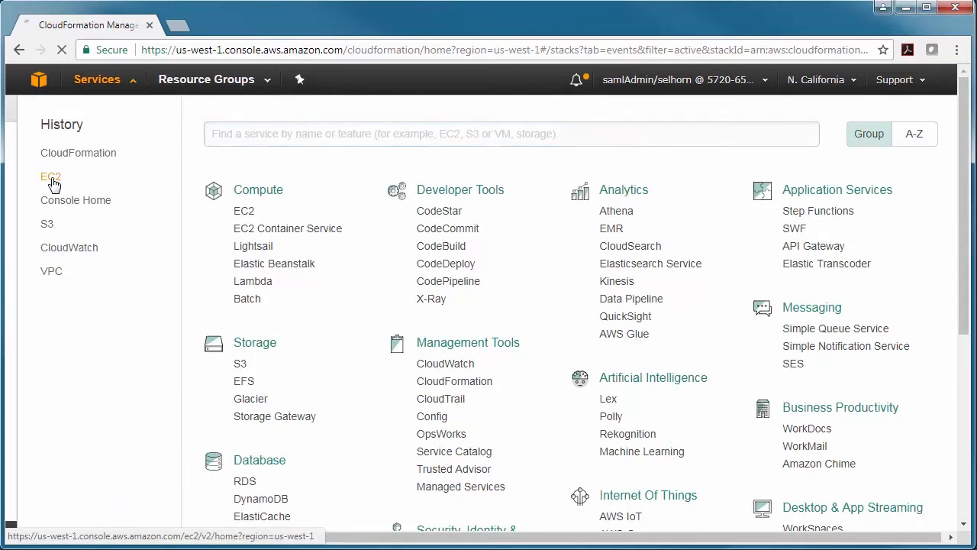
Step: In EC2, view the F5-BIGIP-WAF-Autoscale group's single healthy instance and its Scaling Policies
left_click(50, 176)
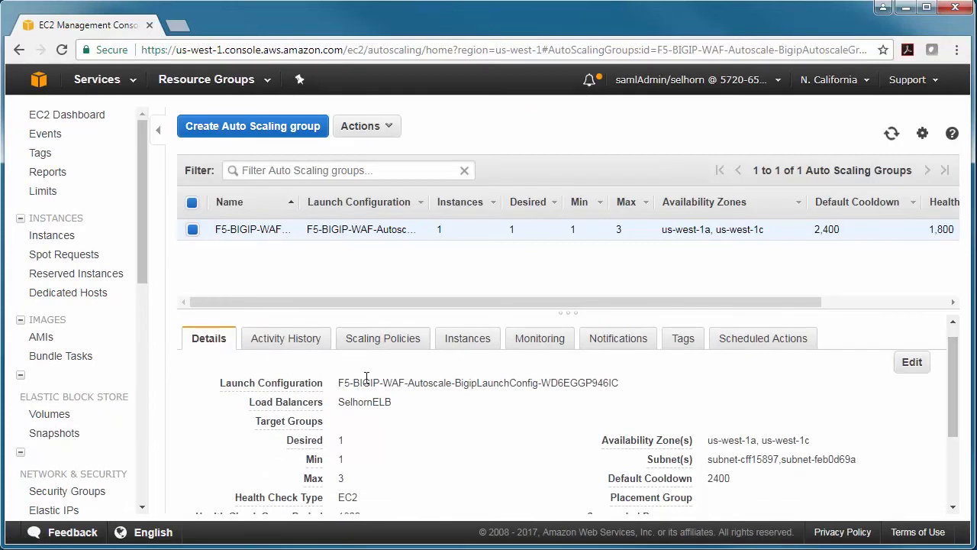
left_click(467, 339)
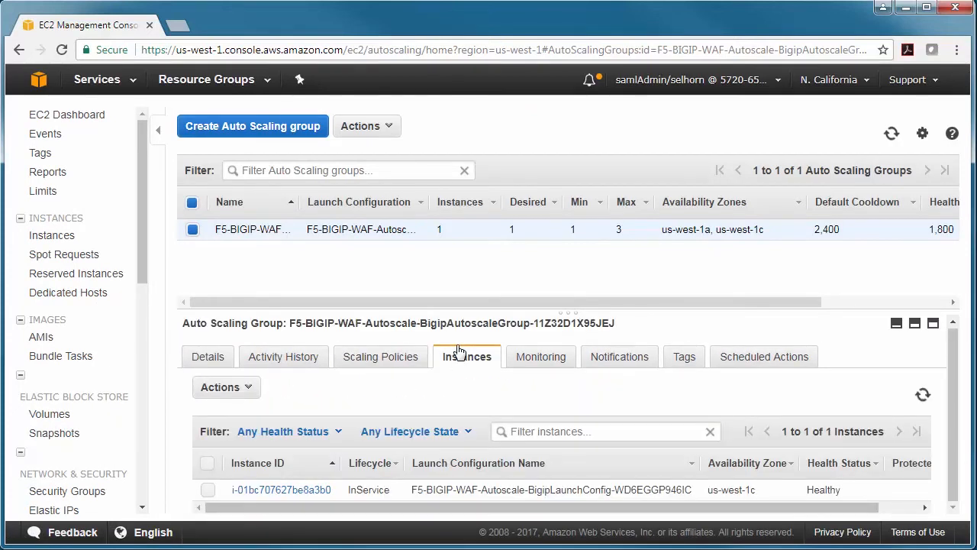
mouse_move(381, 357)
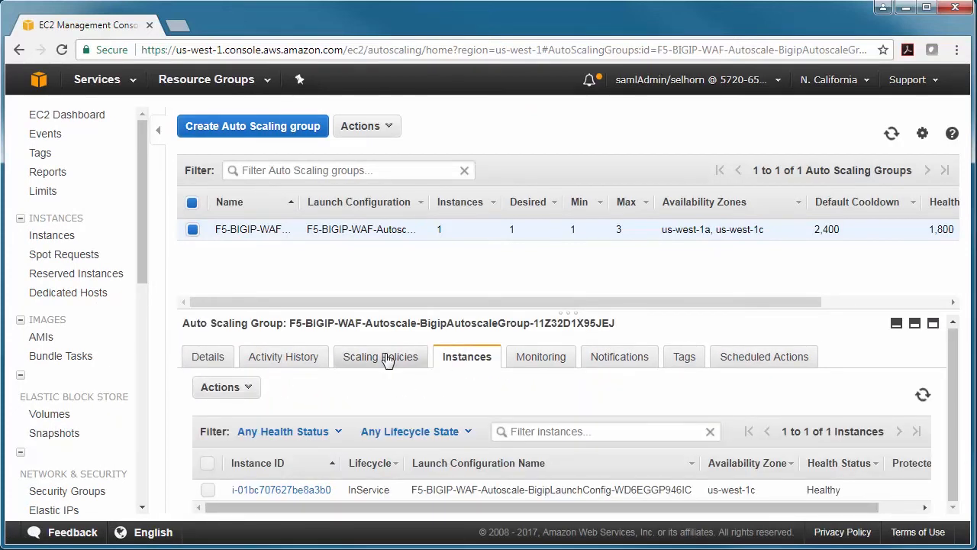
left_click(380, 357)
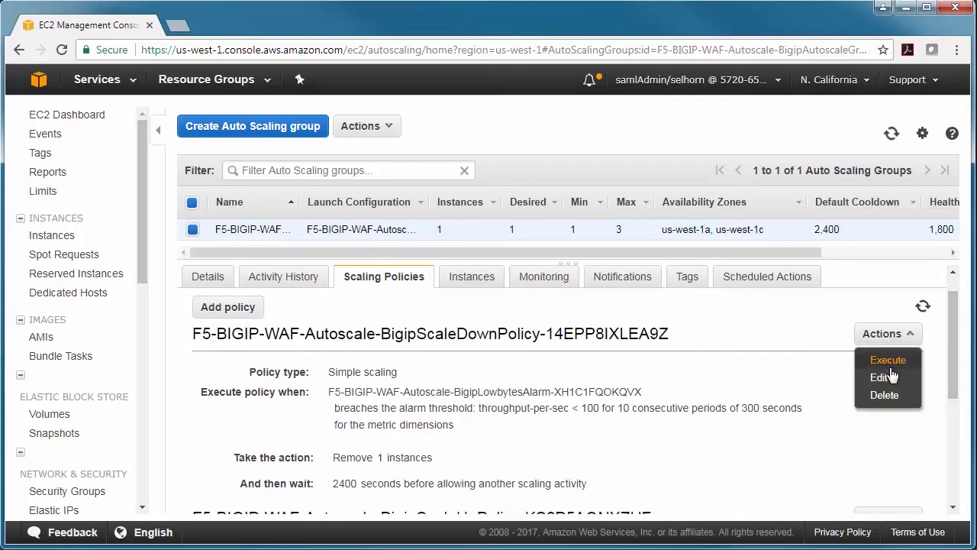
Step: Change the scale-down policy's wait from 2400 to 120 seconds and save
left_click(881, 378)
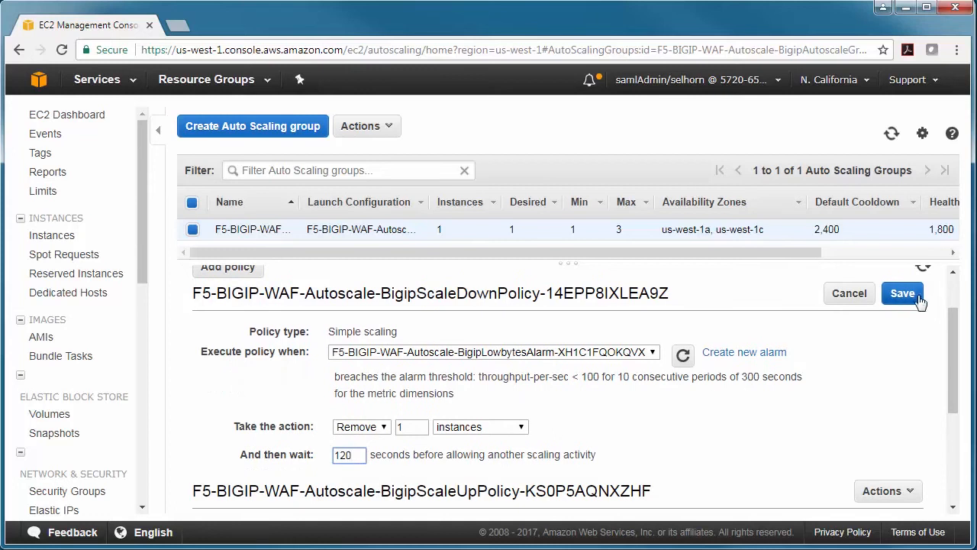
left_click(882, 283)
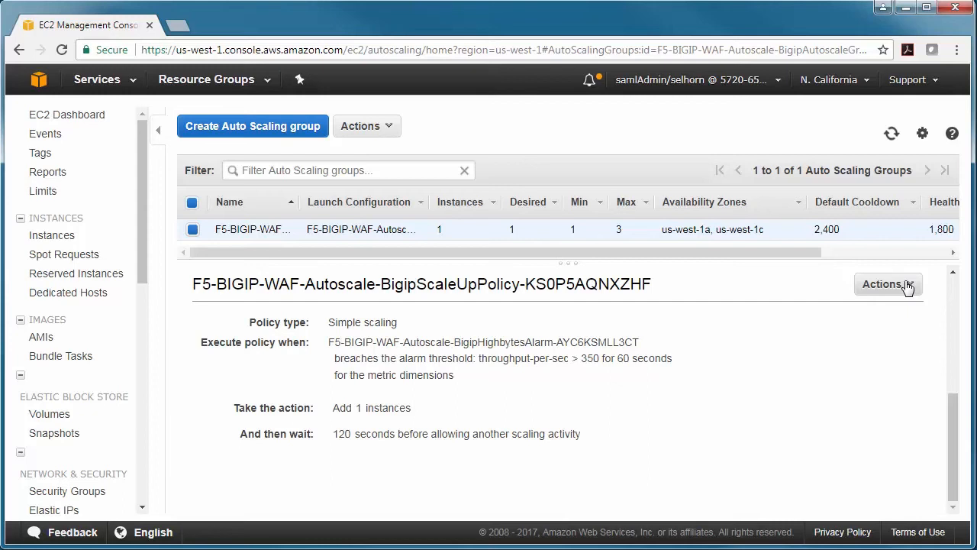
scroll("down", 3)
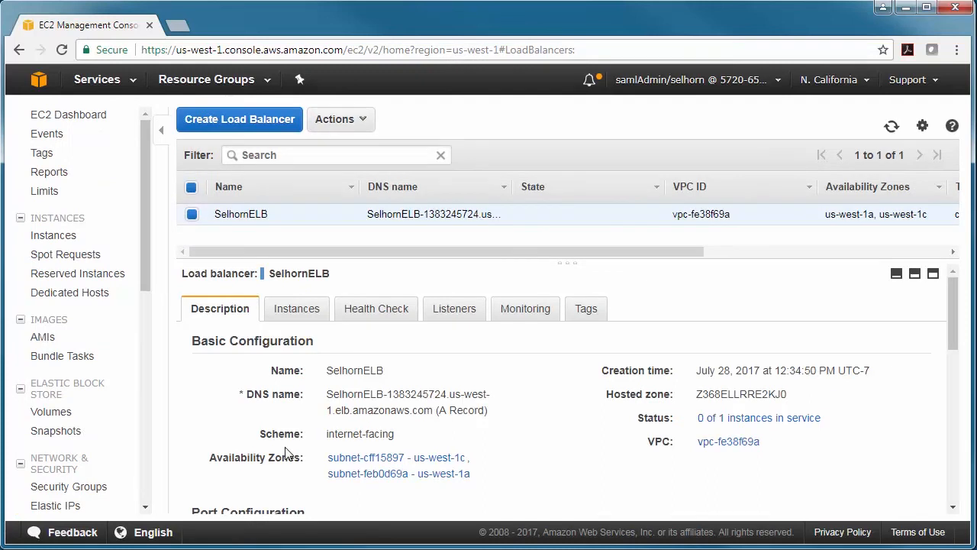
Step: Show SelhornELB's Instances tab with the BIG-IP instance InService in us-west-1c
left_click(293, 308)
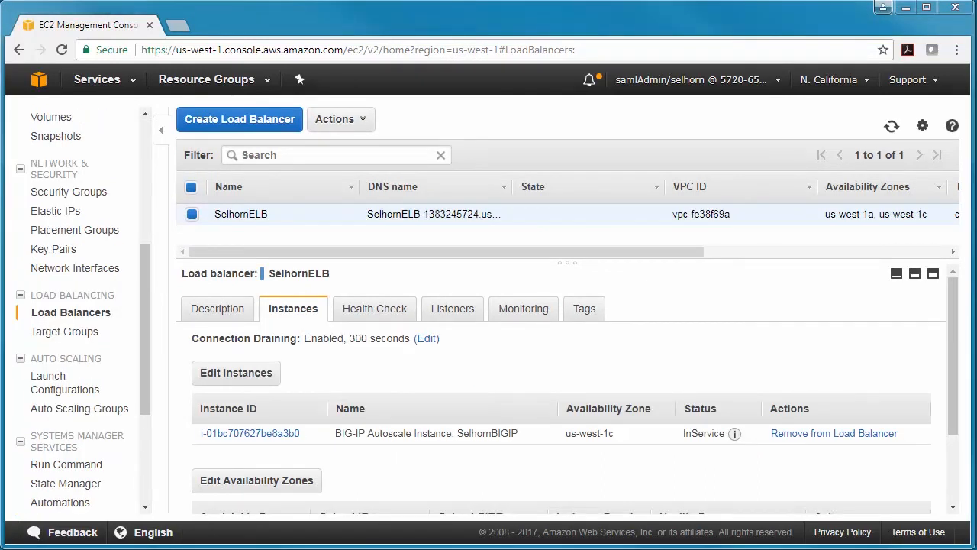
mouse_move(297, 451)
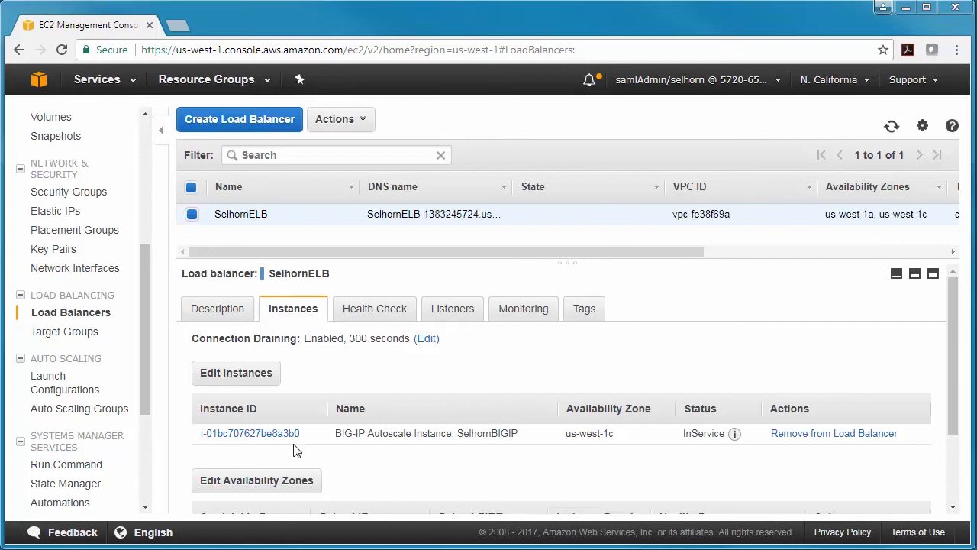
mouse_move(182, 302)
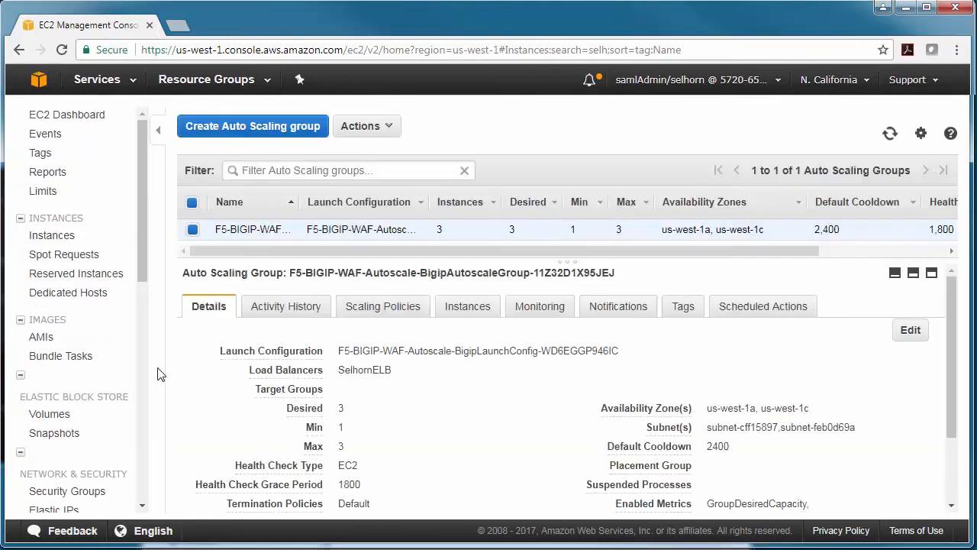
Step: Give scale-down the Highbytes alarm and scale-up the Lowbytes alarm, then refresh the instance list
left_click(383, 305)
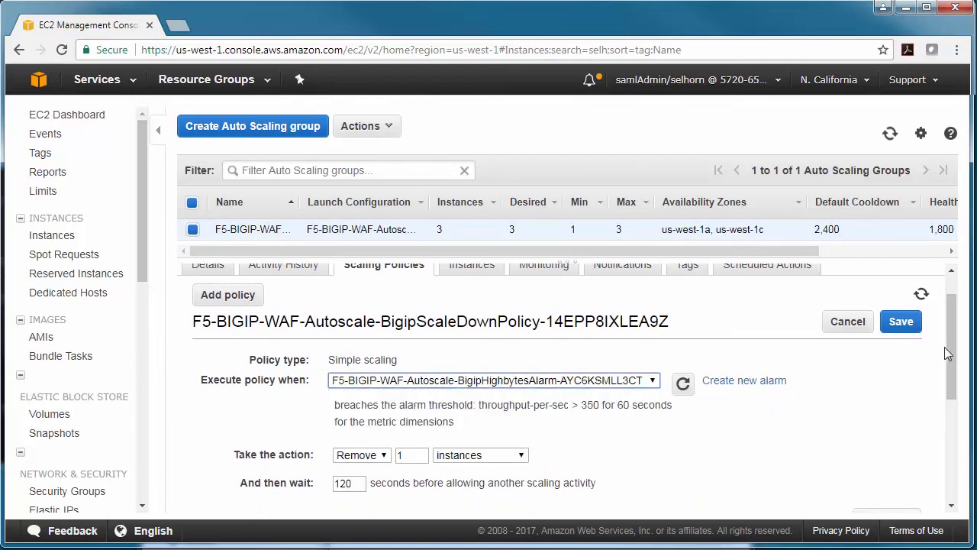
scroll("down", 3)
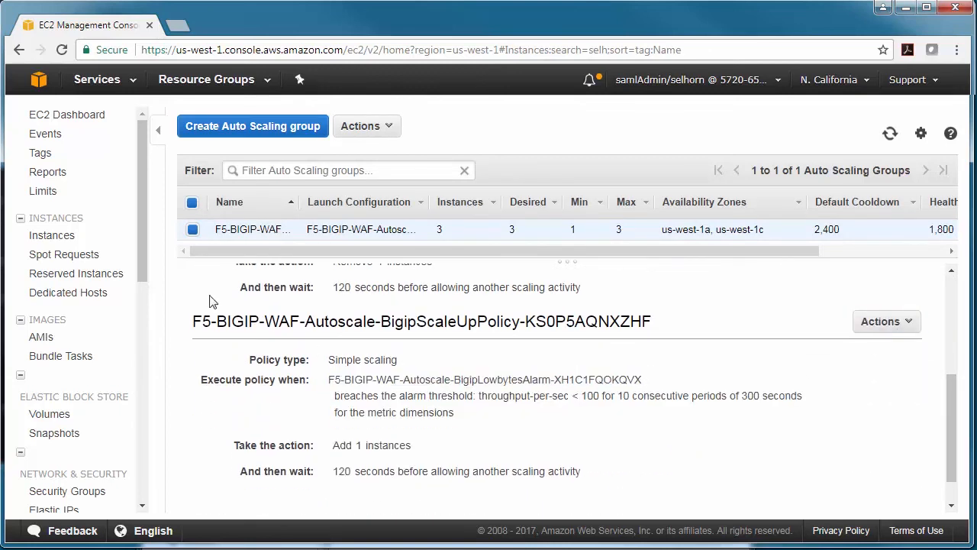
left_click(52, 235)
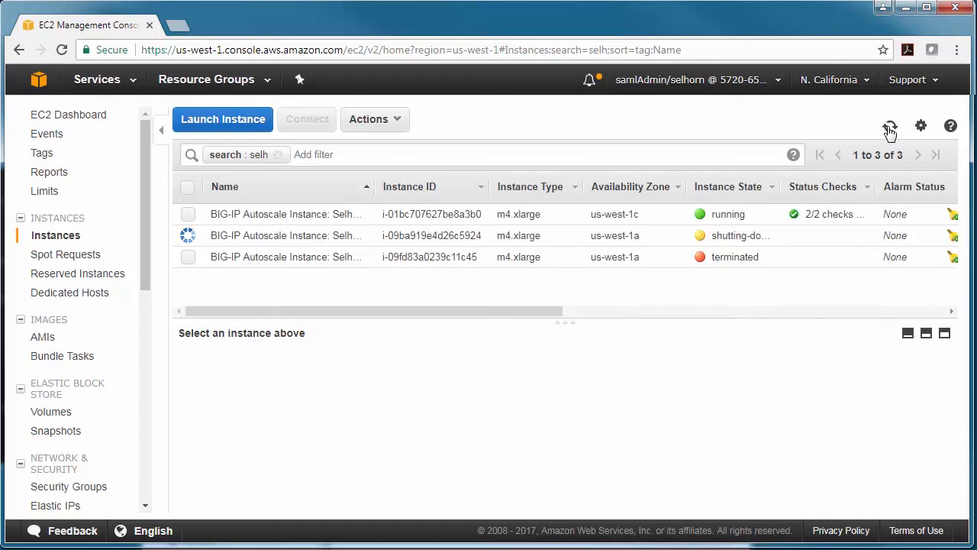
left_click(890, 125)
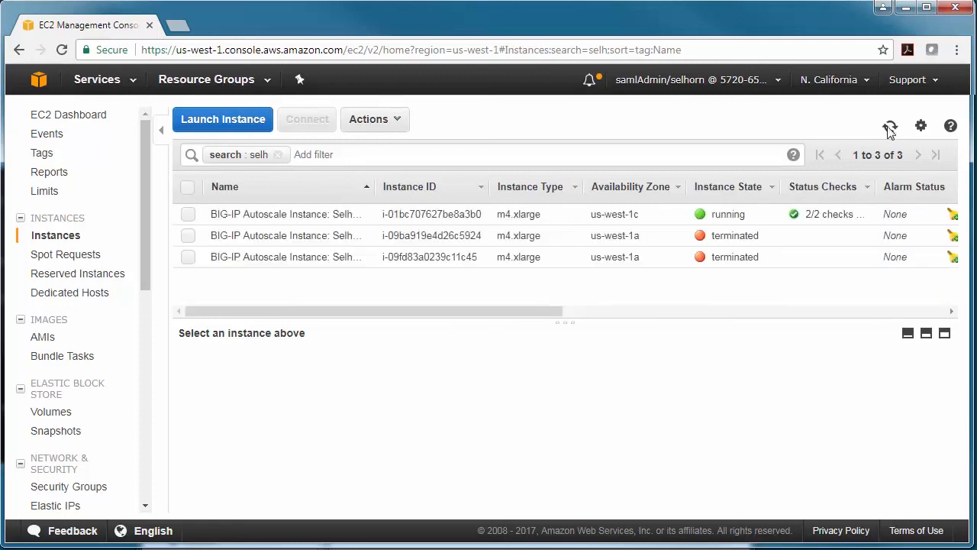